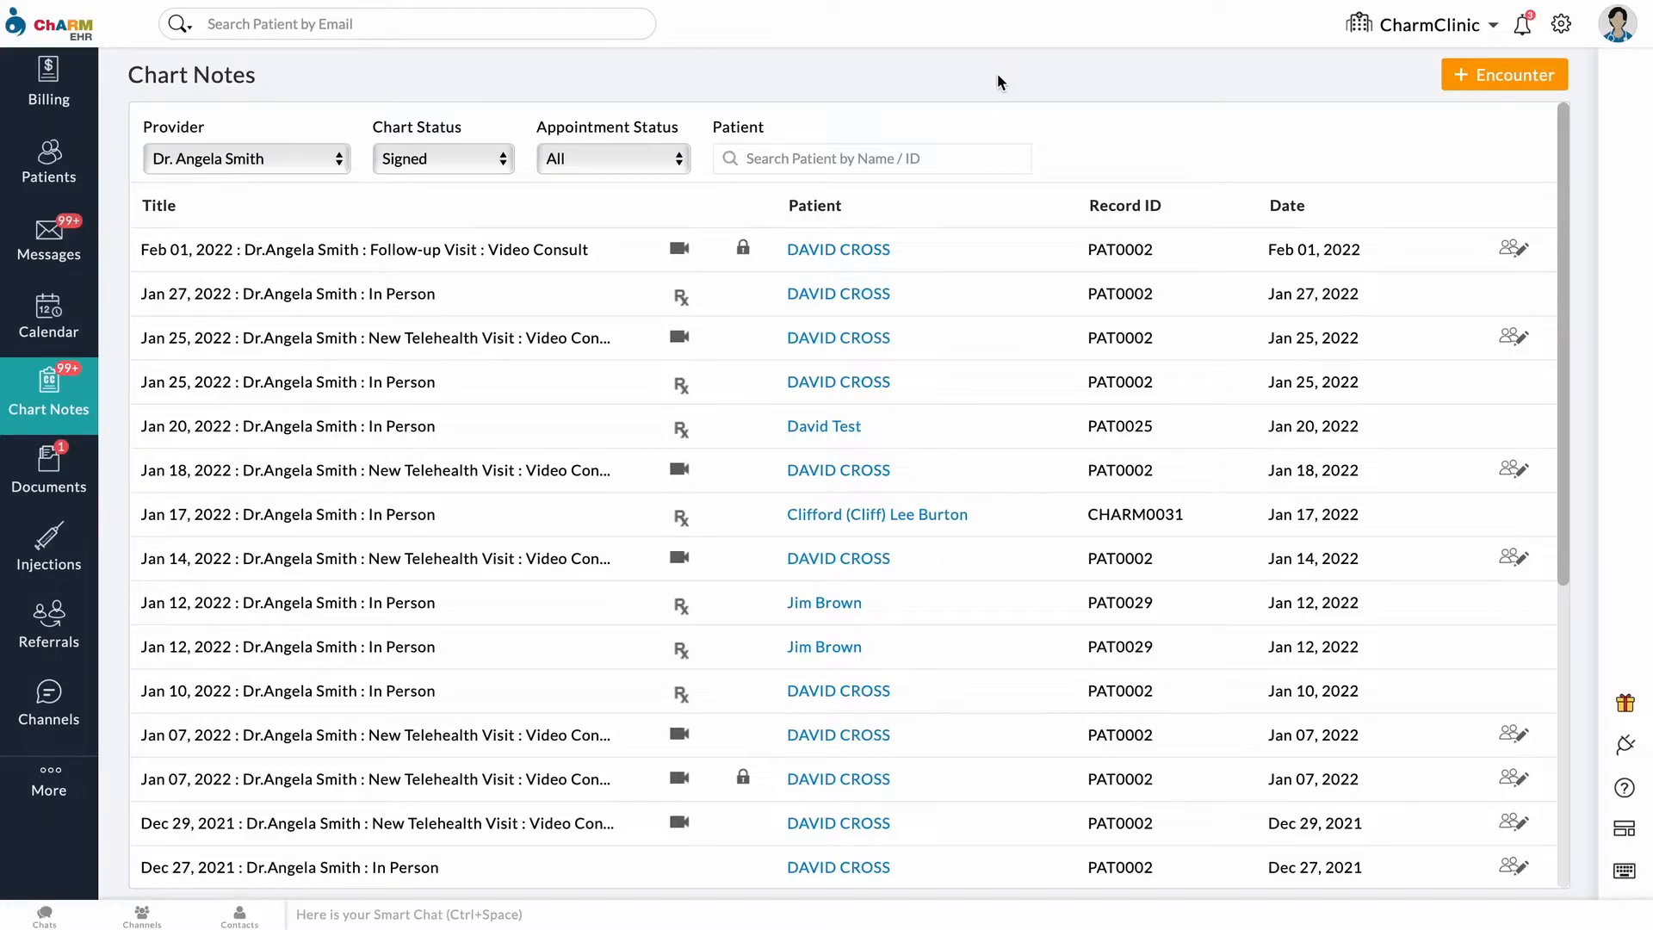
pyautogui.moveTo(1561, 23)
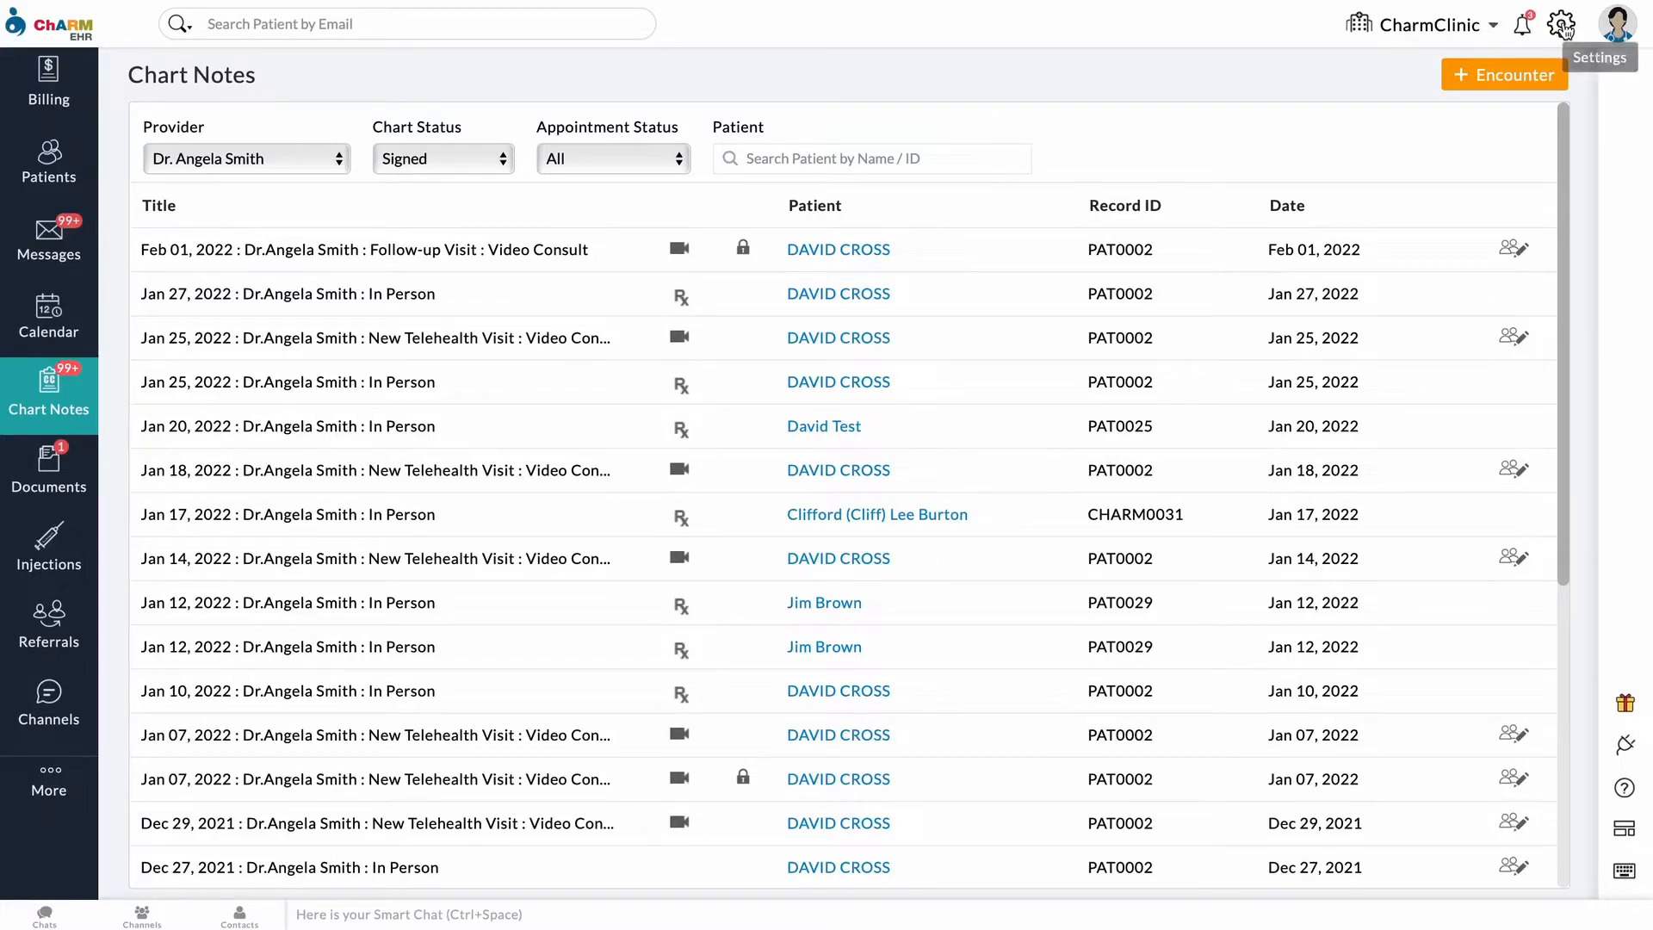
# Step: Open the encounter settings from the Settings gear, landing on CDS interventions
pyautogui.click(1561, 23)
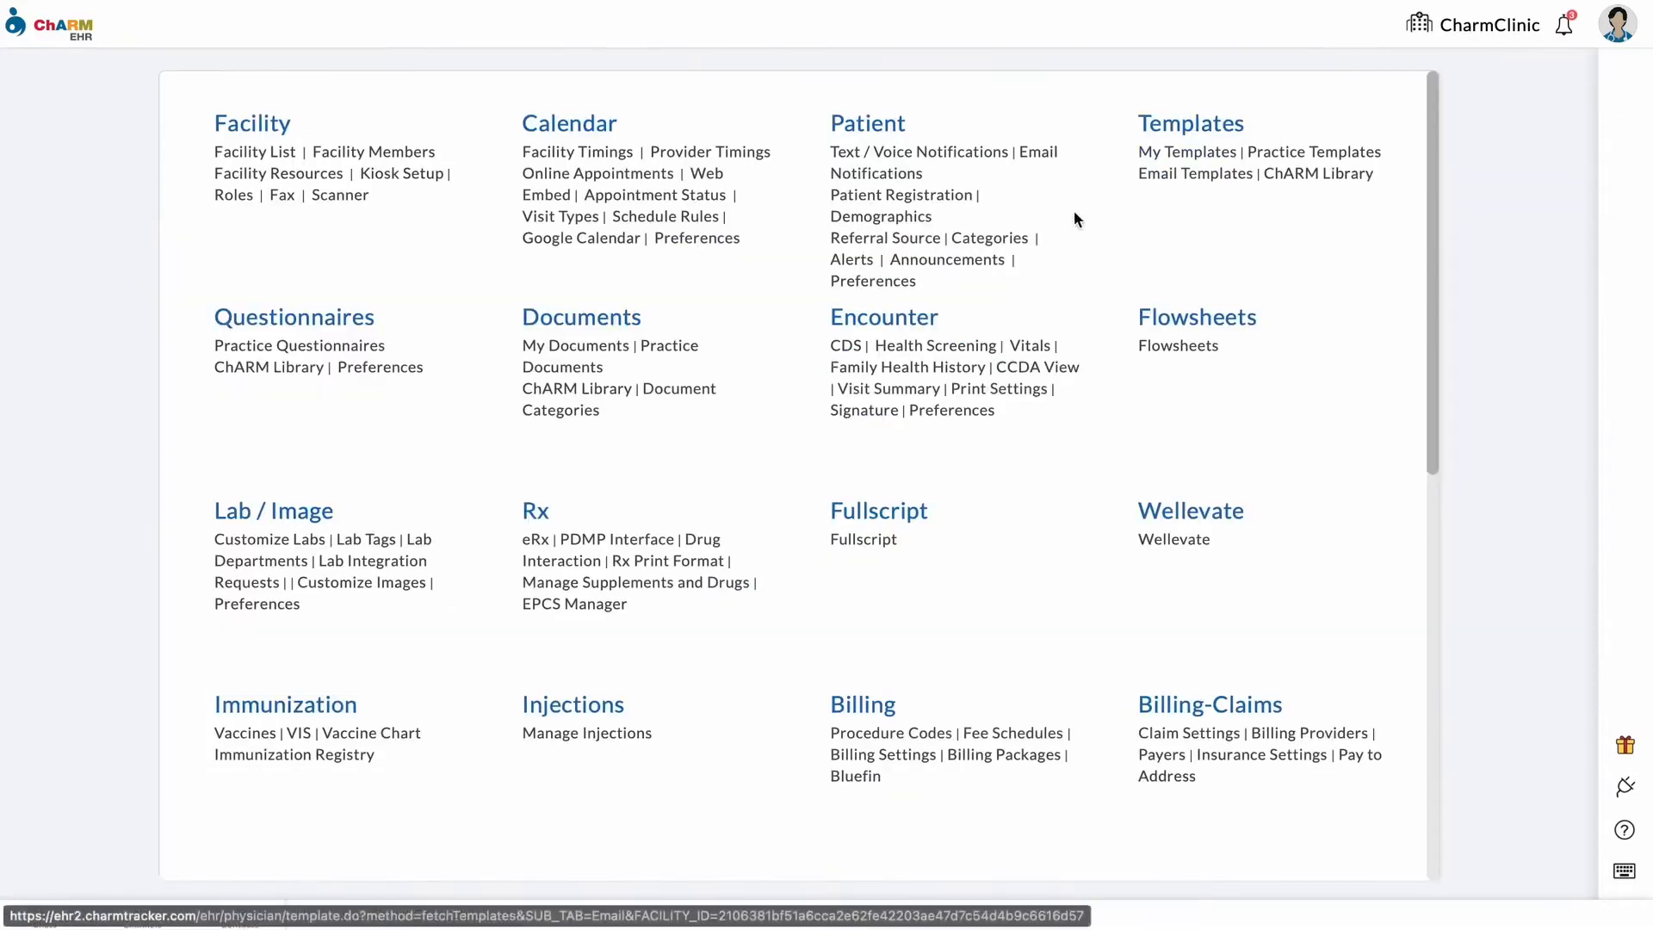
pyautogui.click(845, 346)
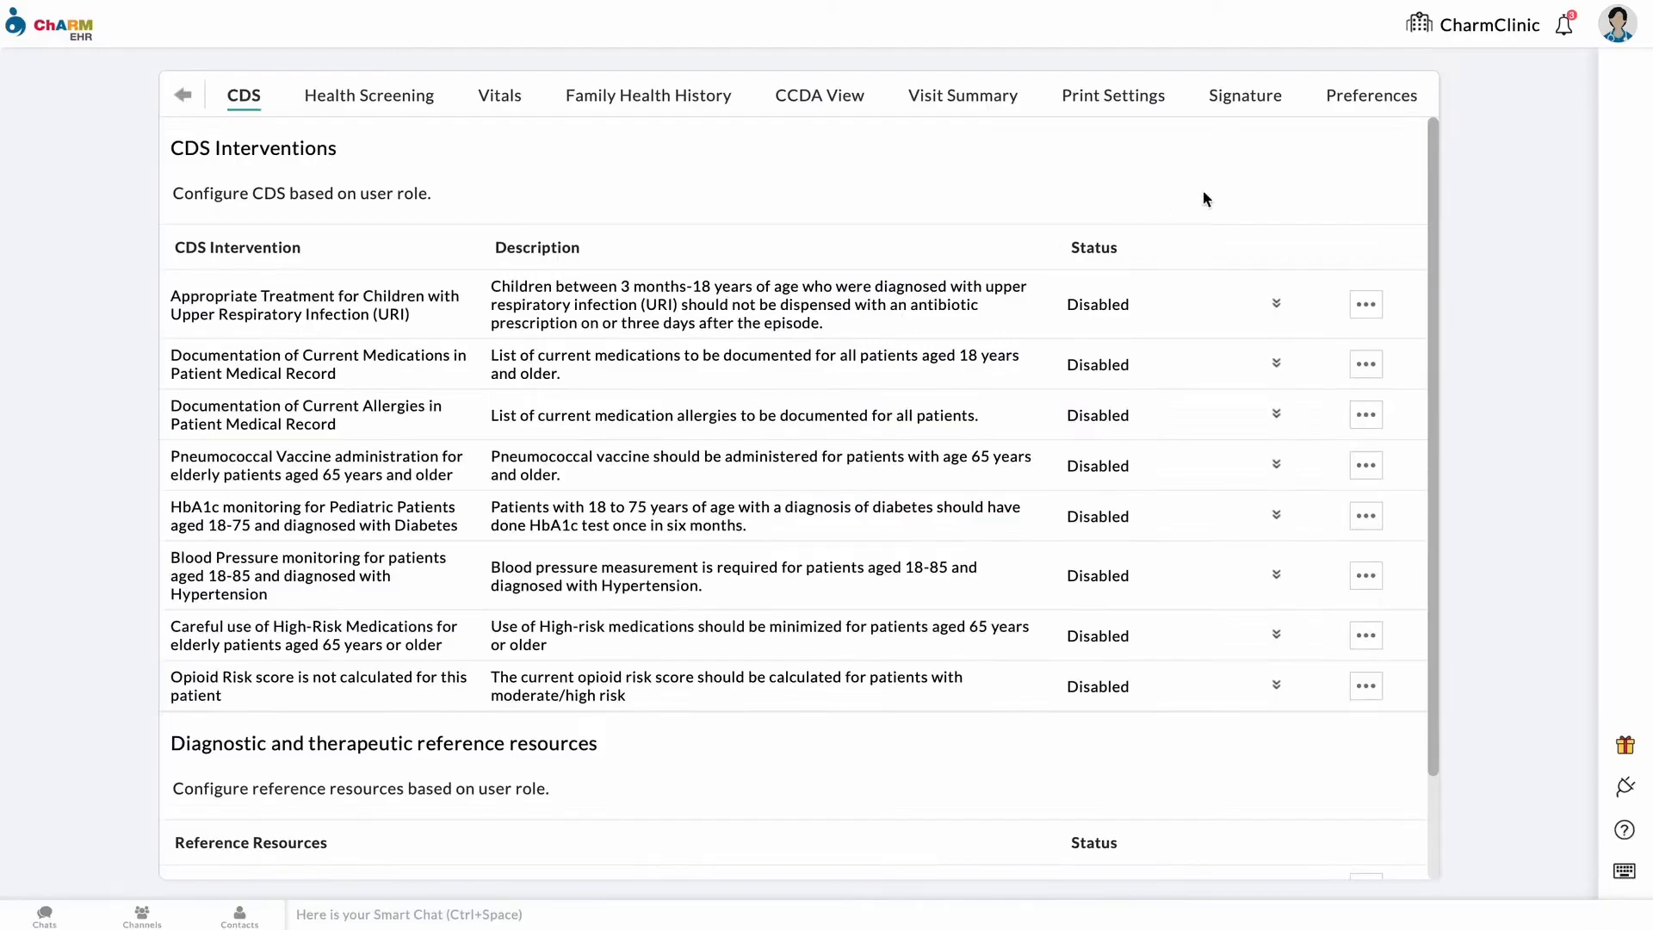
# Step: Enable 'Unlock option for signed chart note' in the encounter Preferences
pyautogui.click(1370, 95)
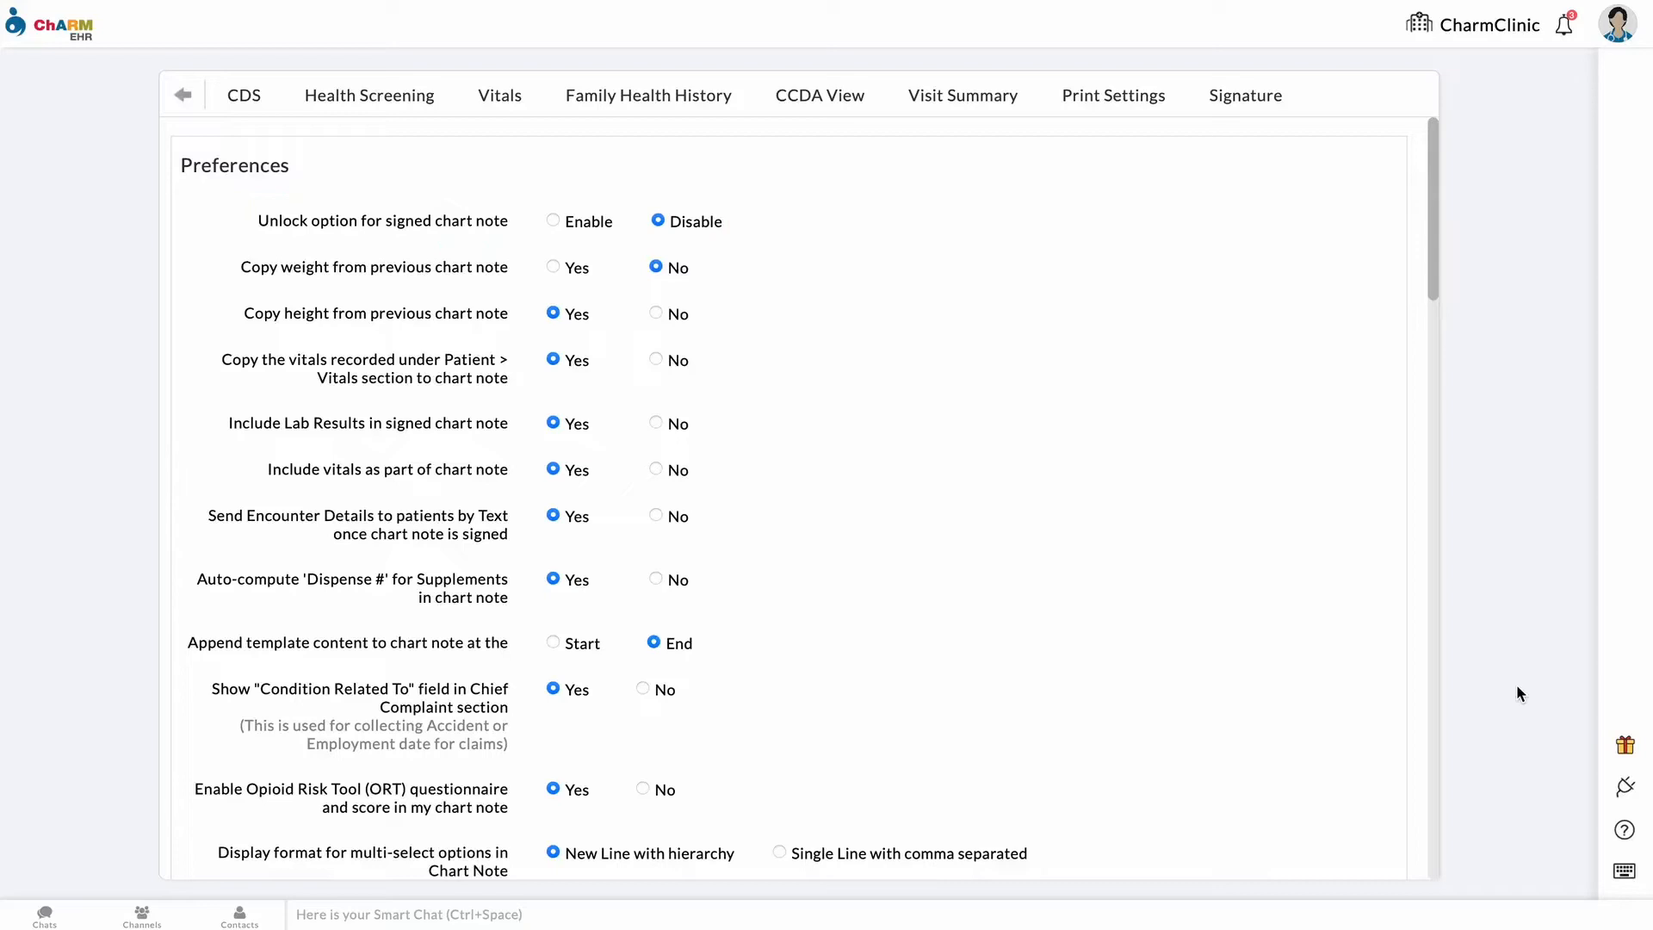
pyautogui.click(553, 220)
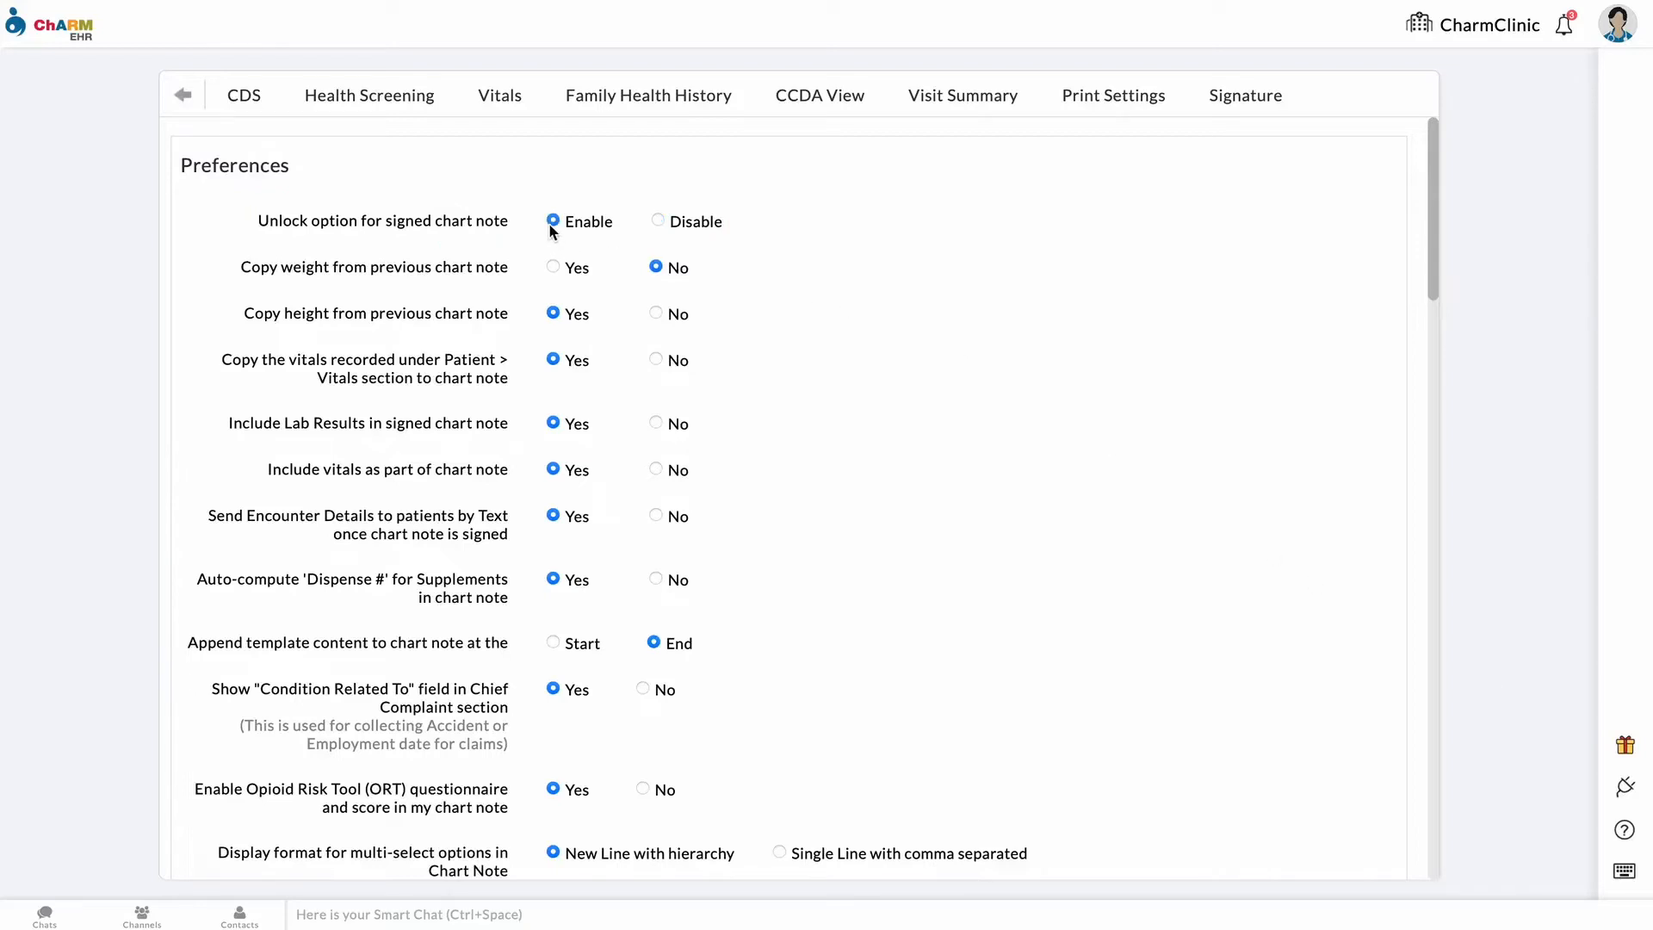
pyautogui.scroll(-3)
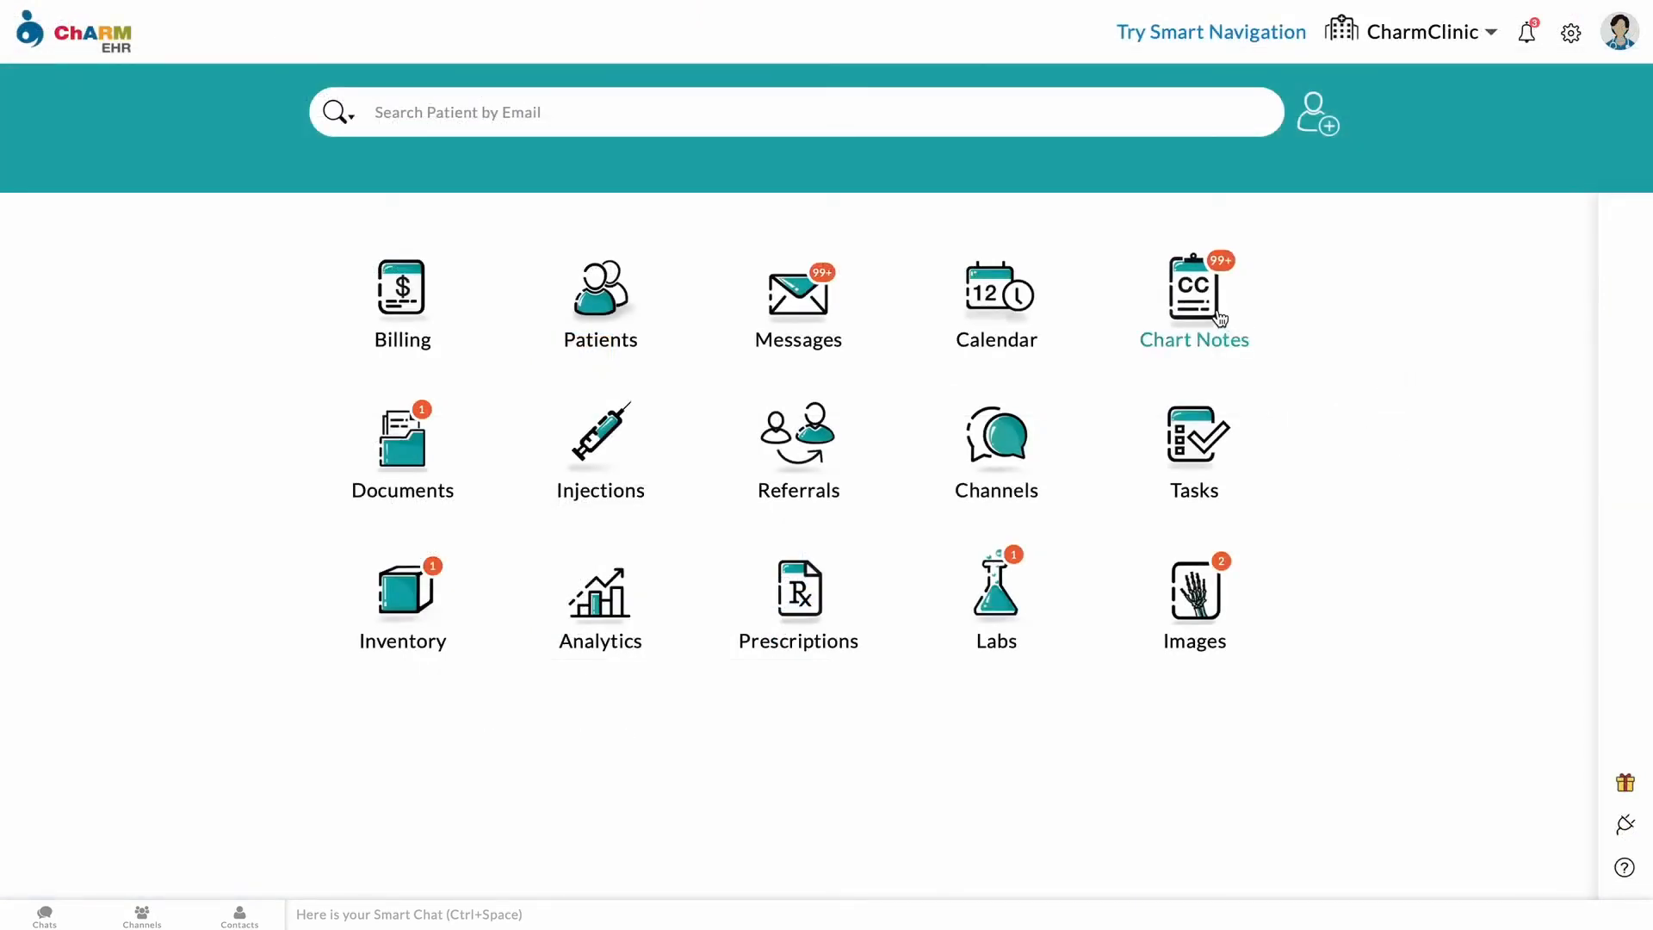
# Step: Filter Chart Notes to Signed and open the Feb 01, 2022 follow-up video consult note
pyautogui.click(1193, 295)
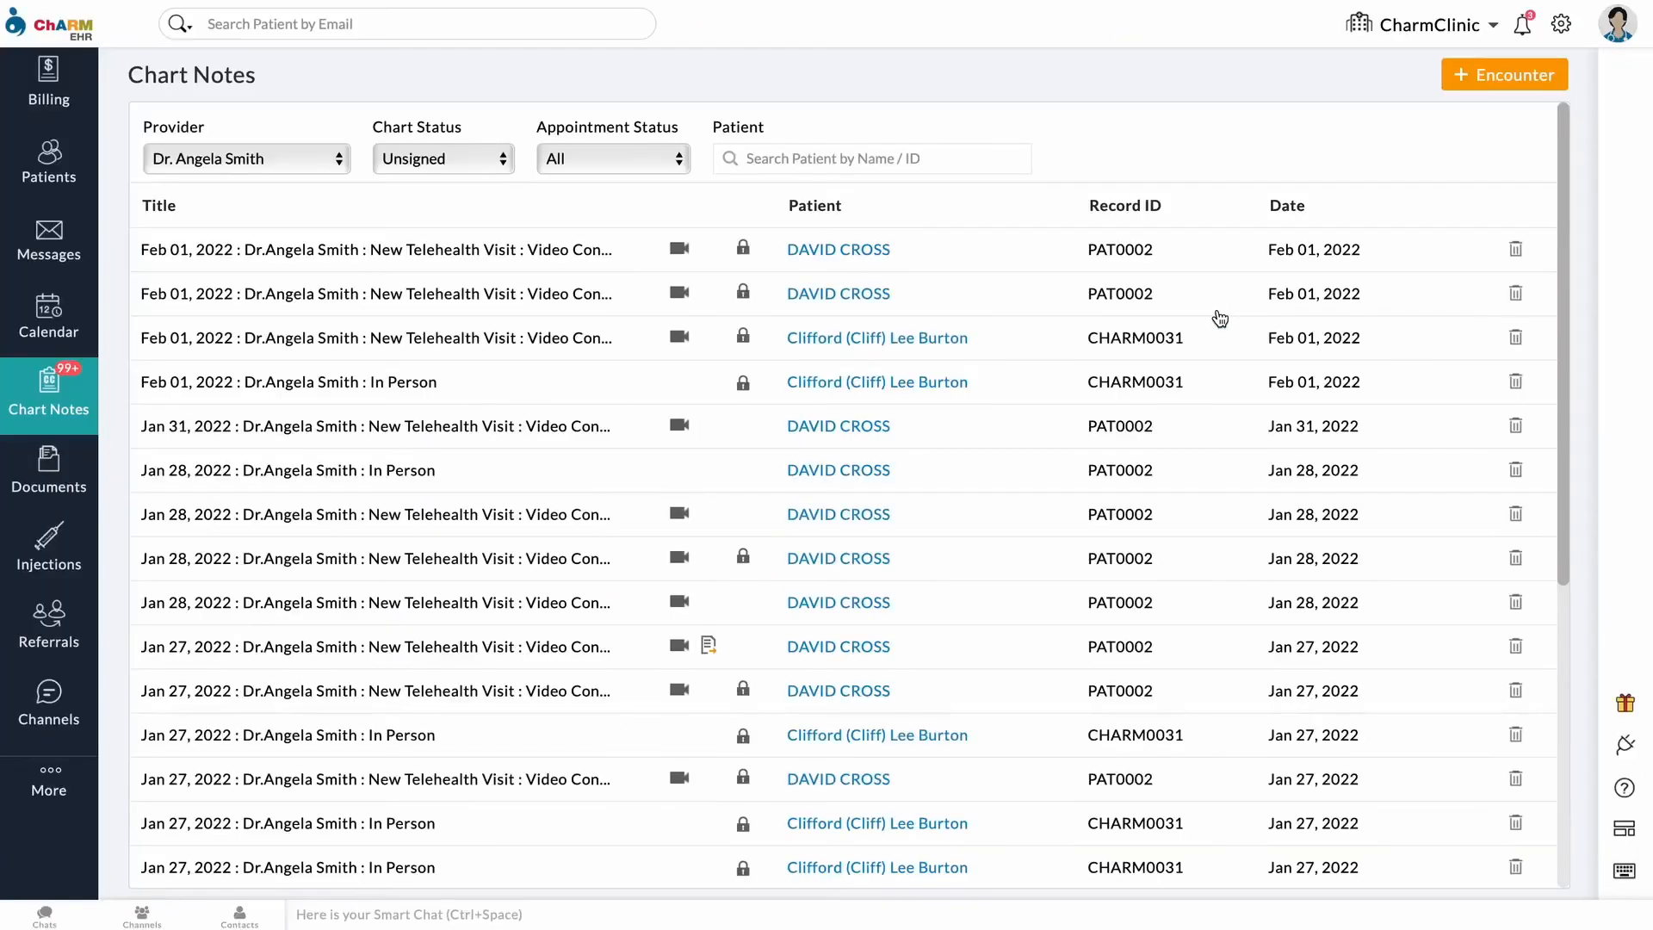
pyautogui.click(441, 159)
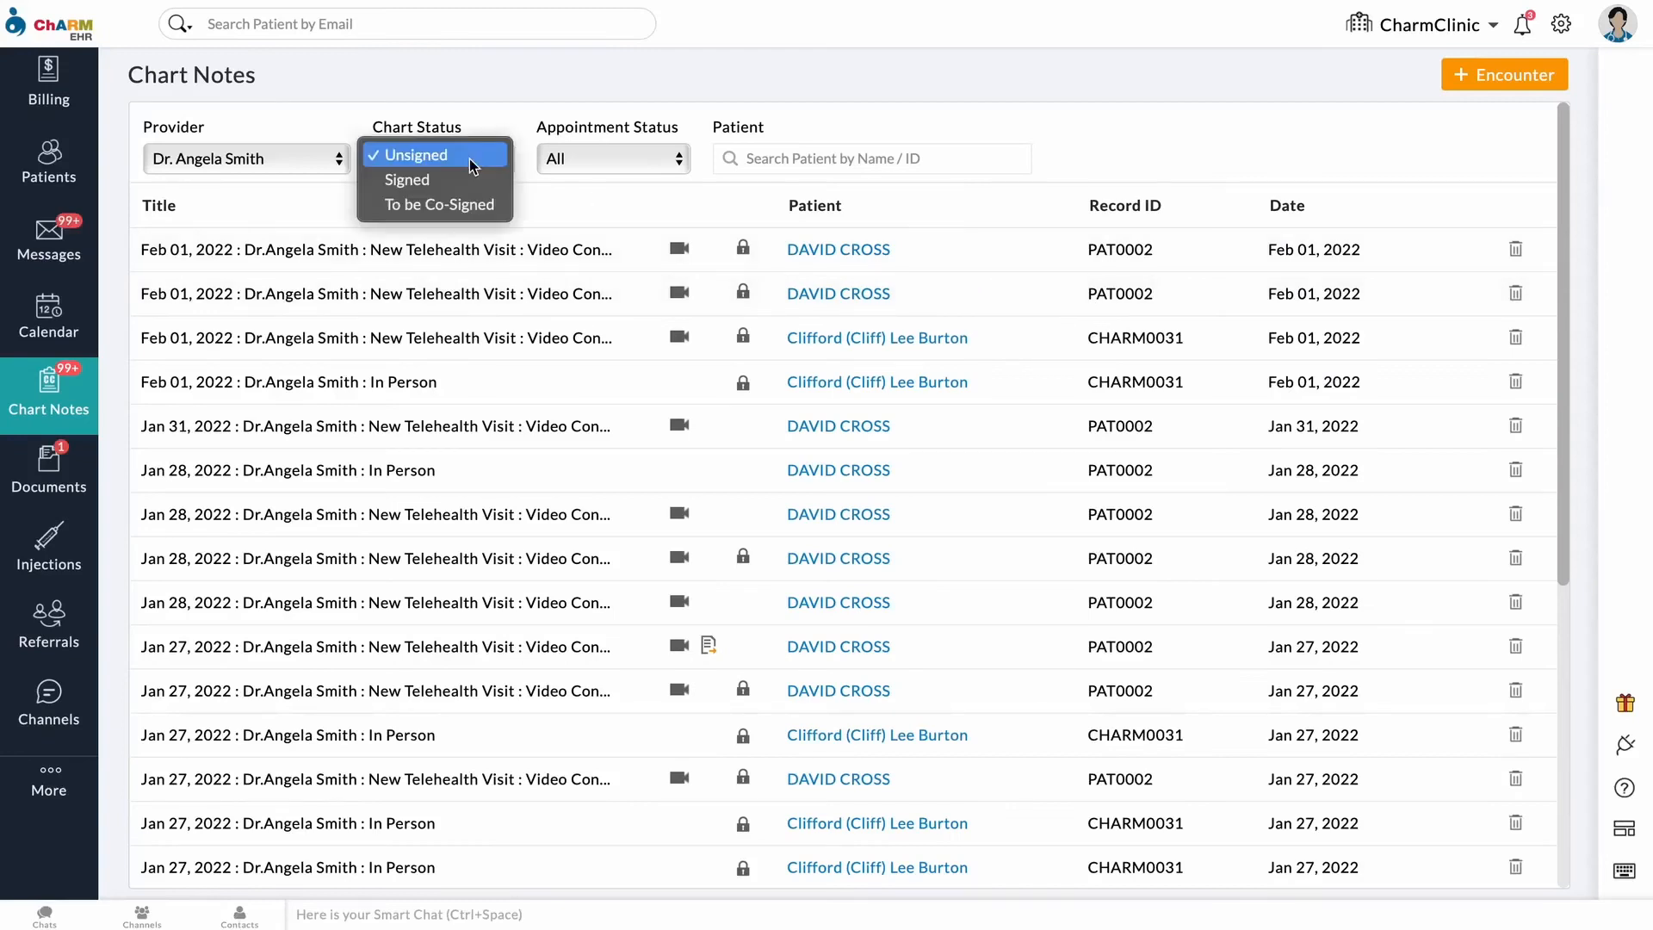
pyautogui.click(407, 179)
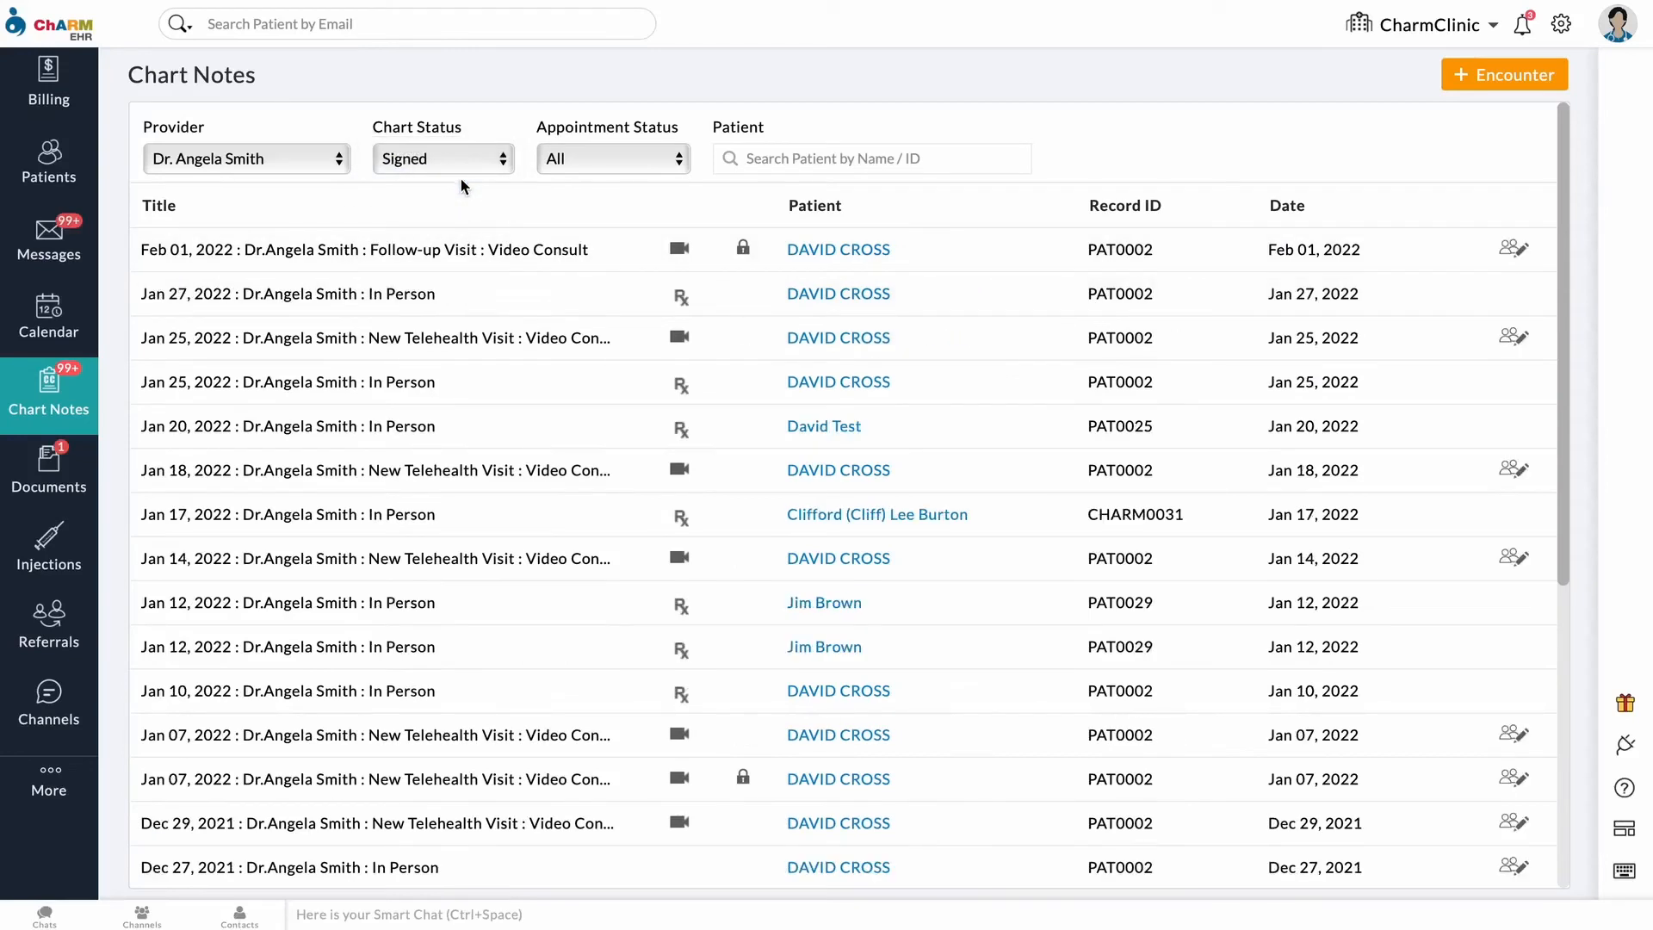
pyautogui.moveTo(508, 253)
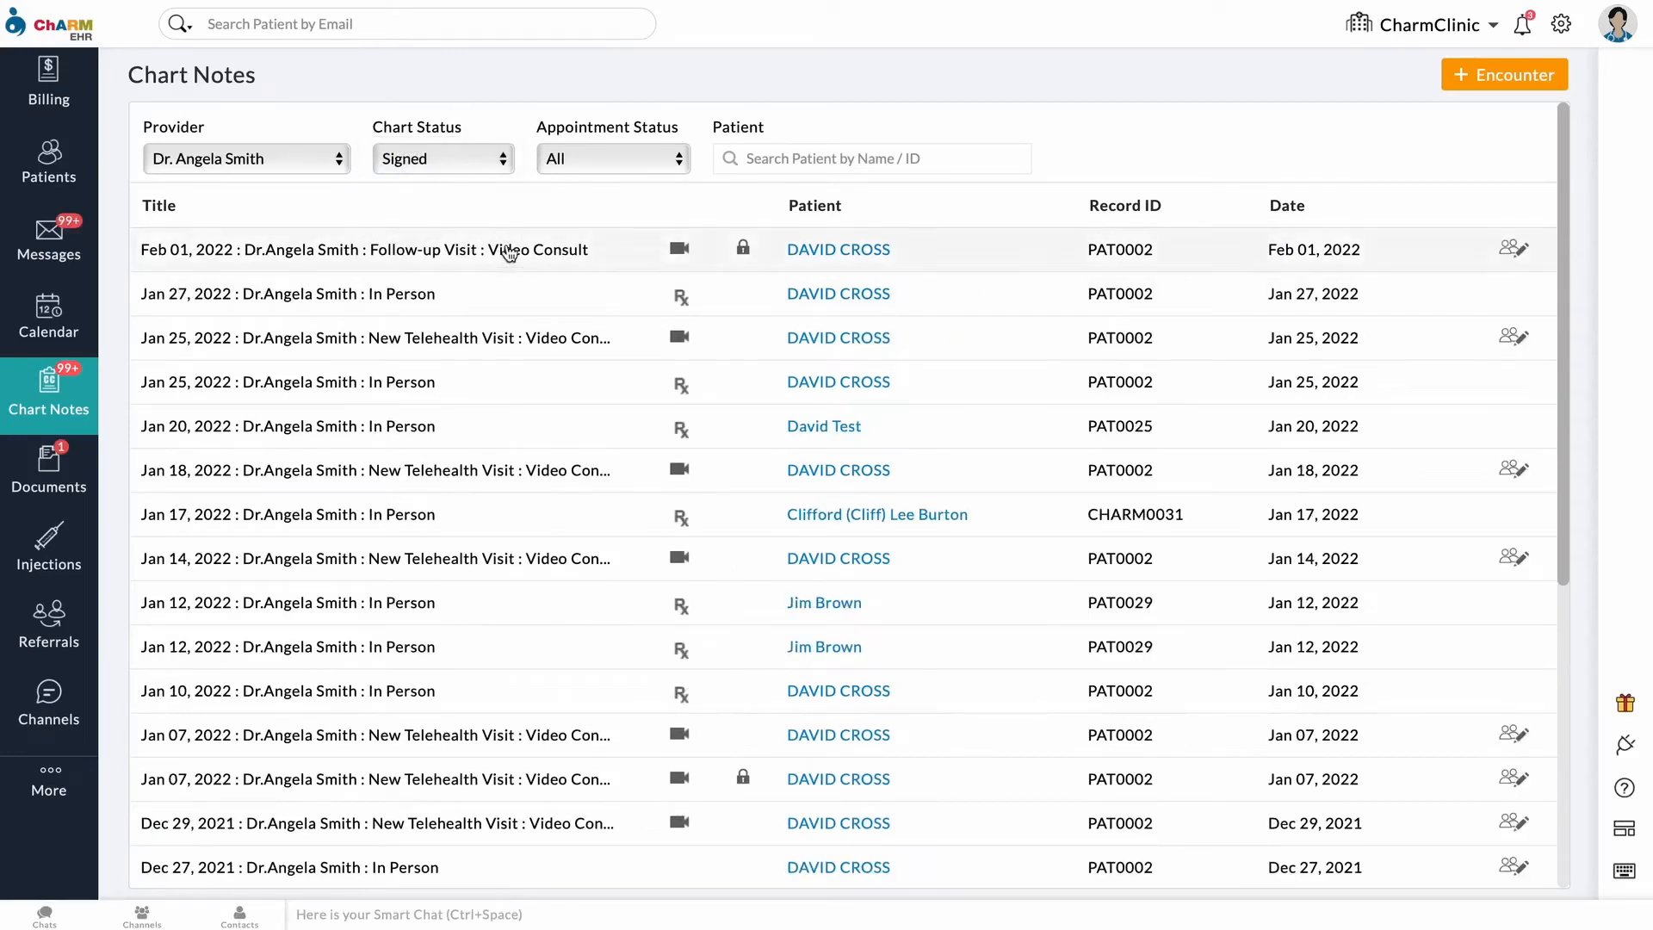
pyautogui.click(364, 249)
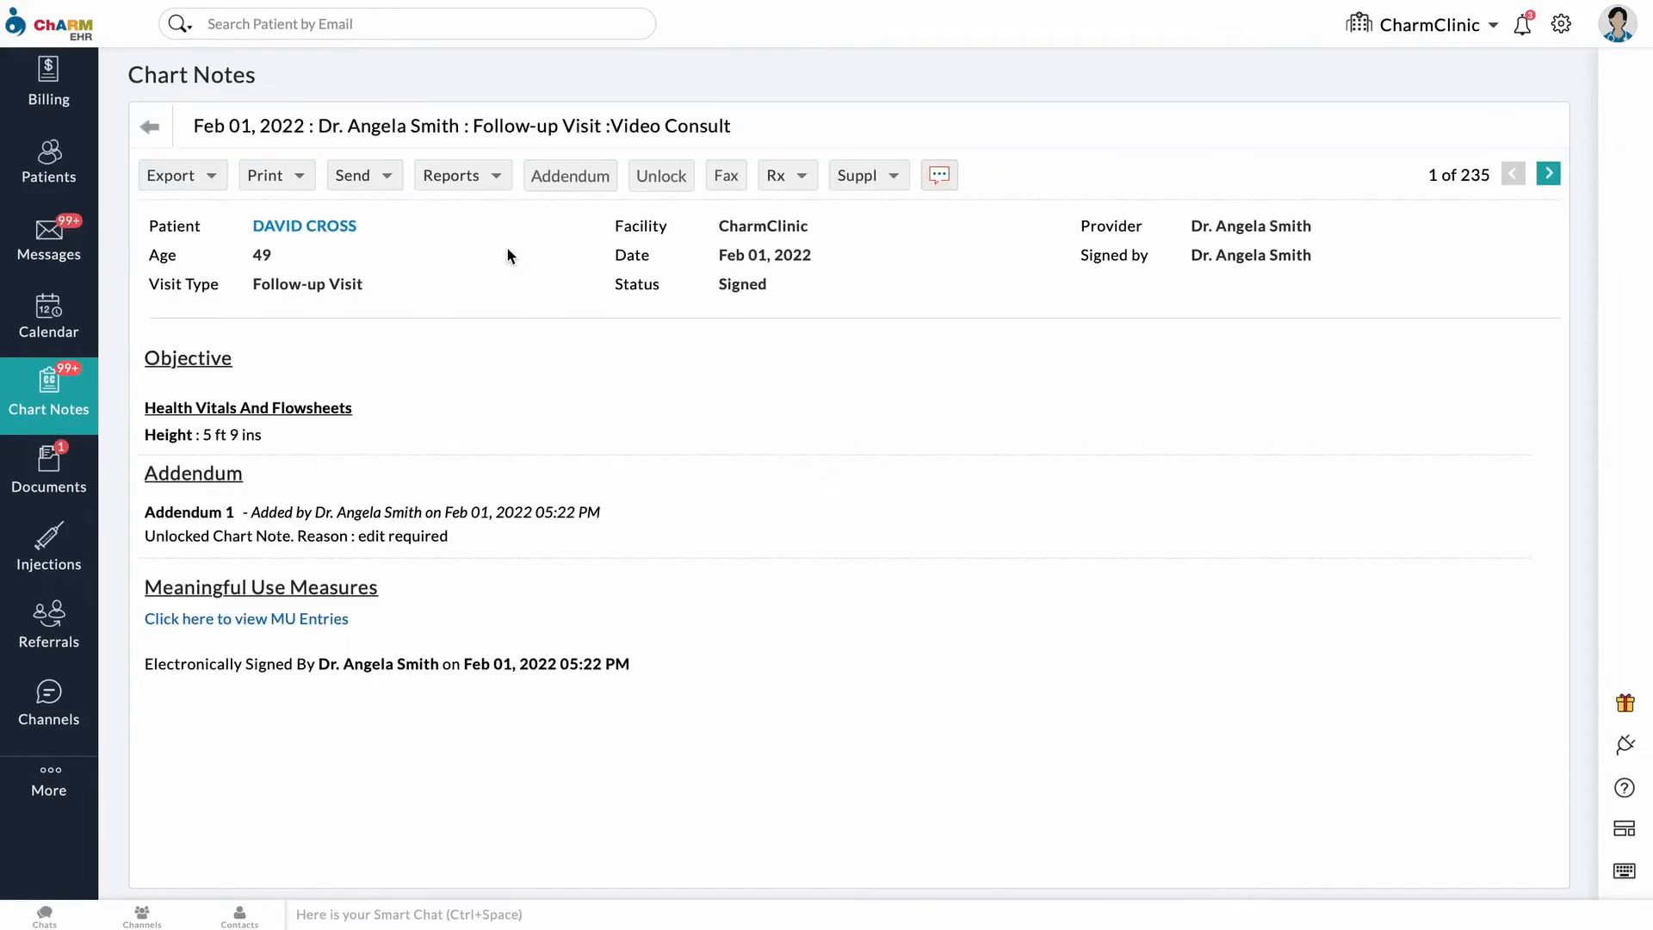
# Step: Unlock the note with the reason 'required edit'
pyautogui.click(661, 175)
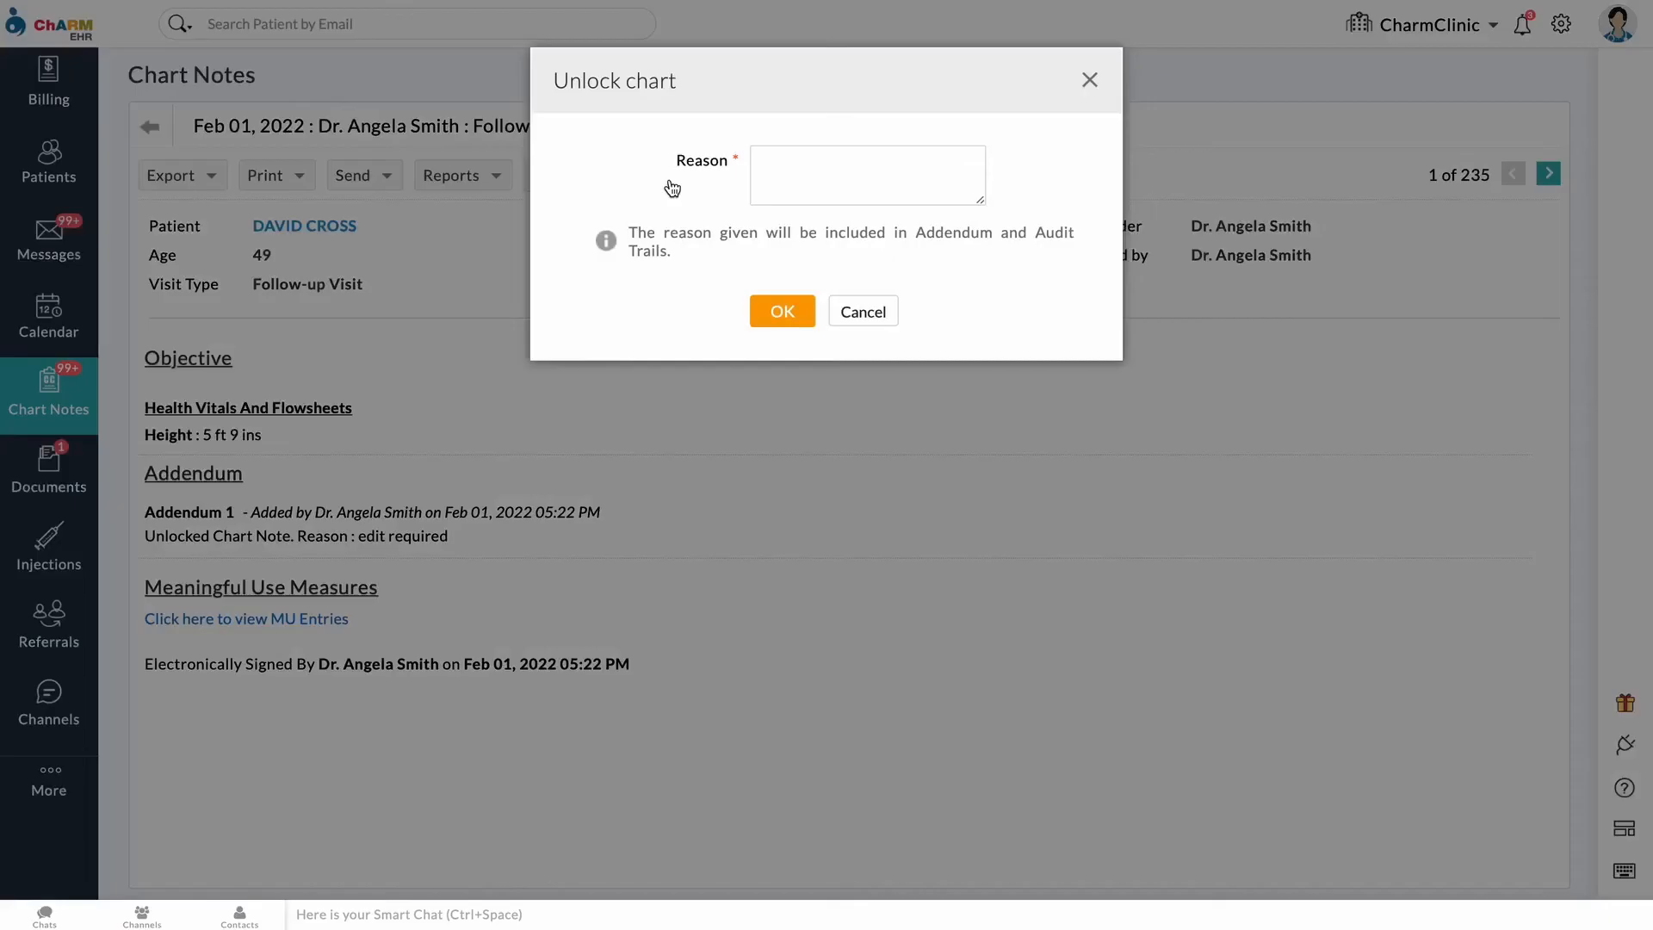
pyautogui.write('r')
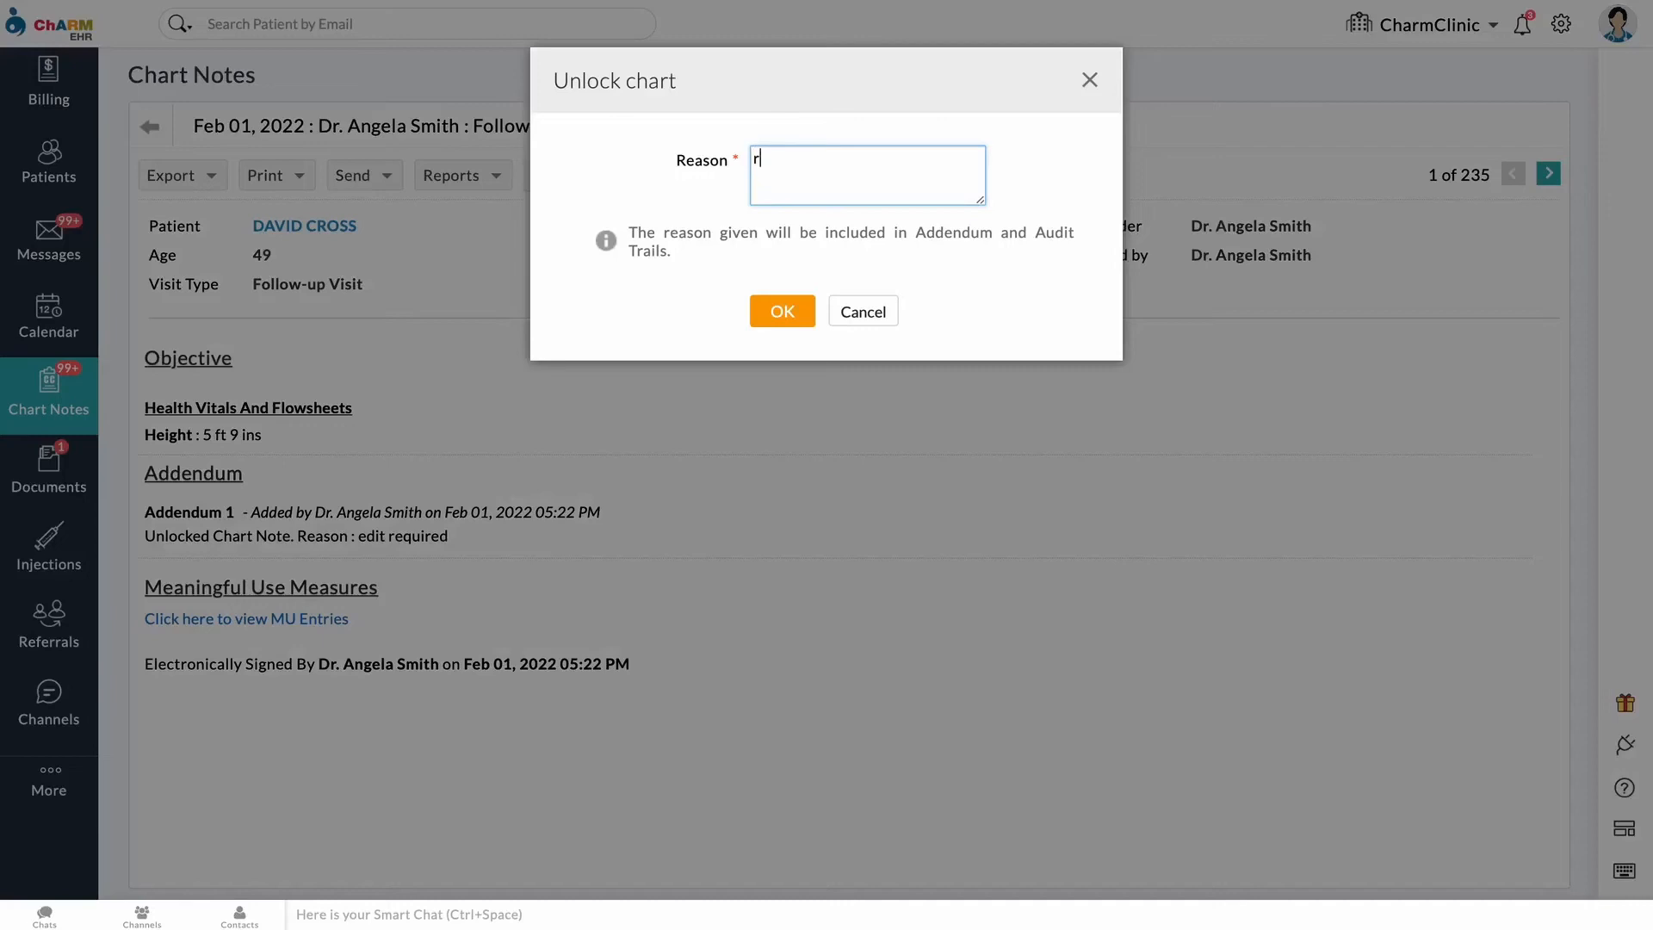
pyautogui.write('equired edit')
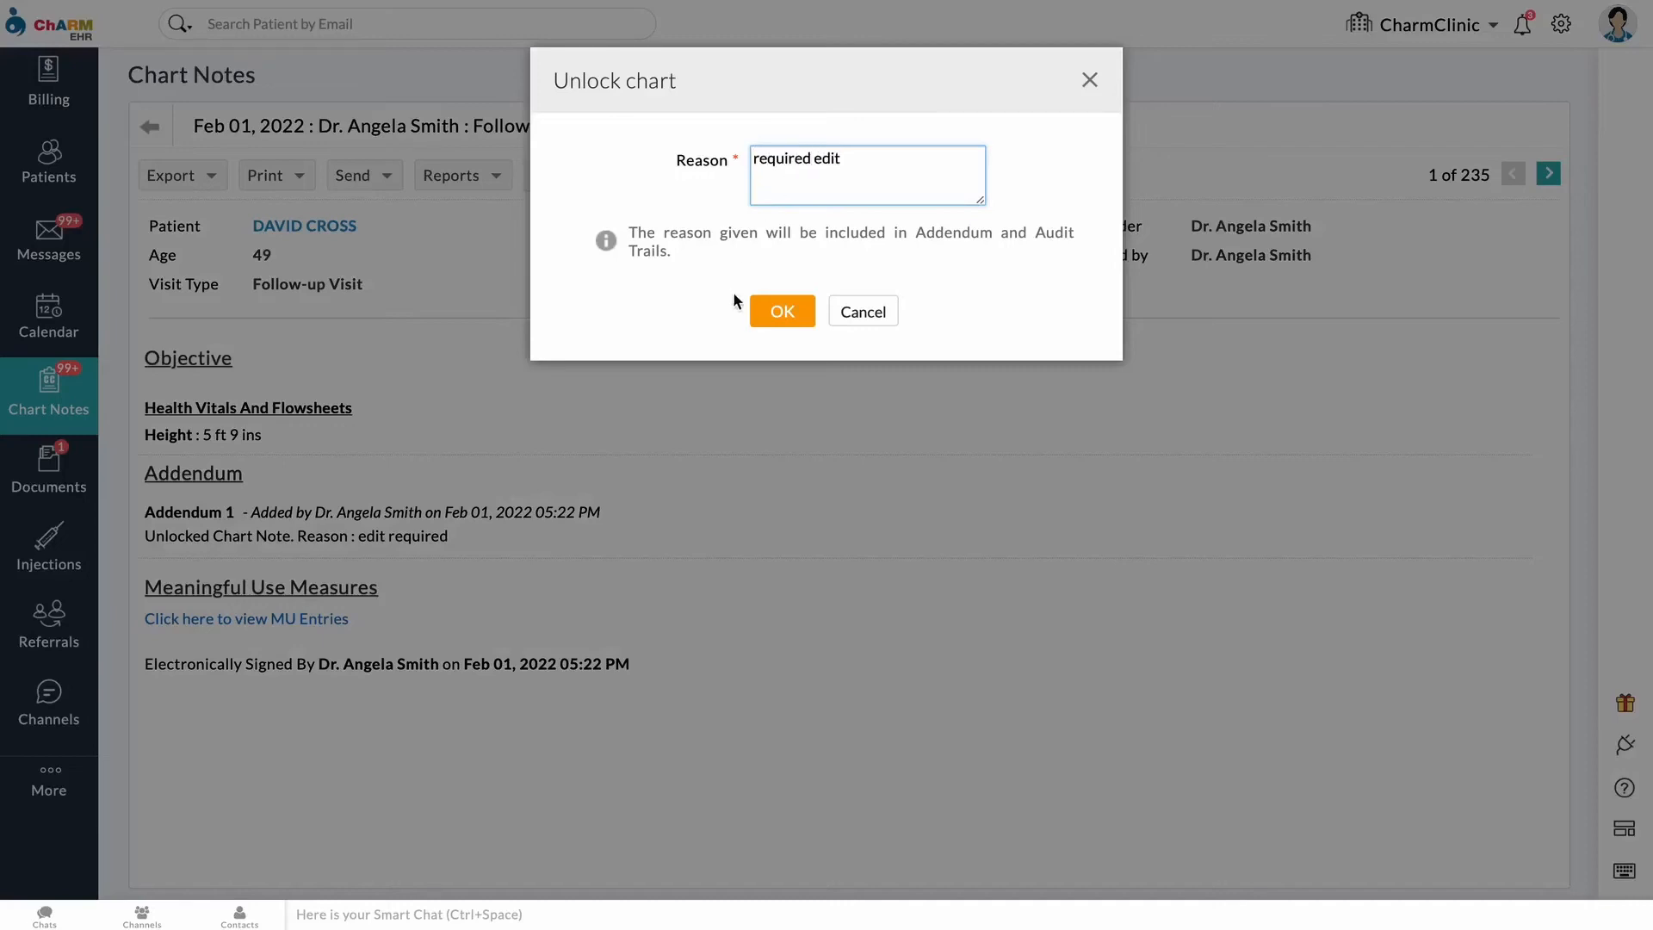
pyautogui.click(781, 311)
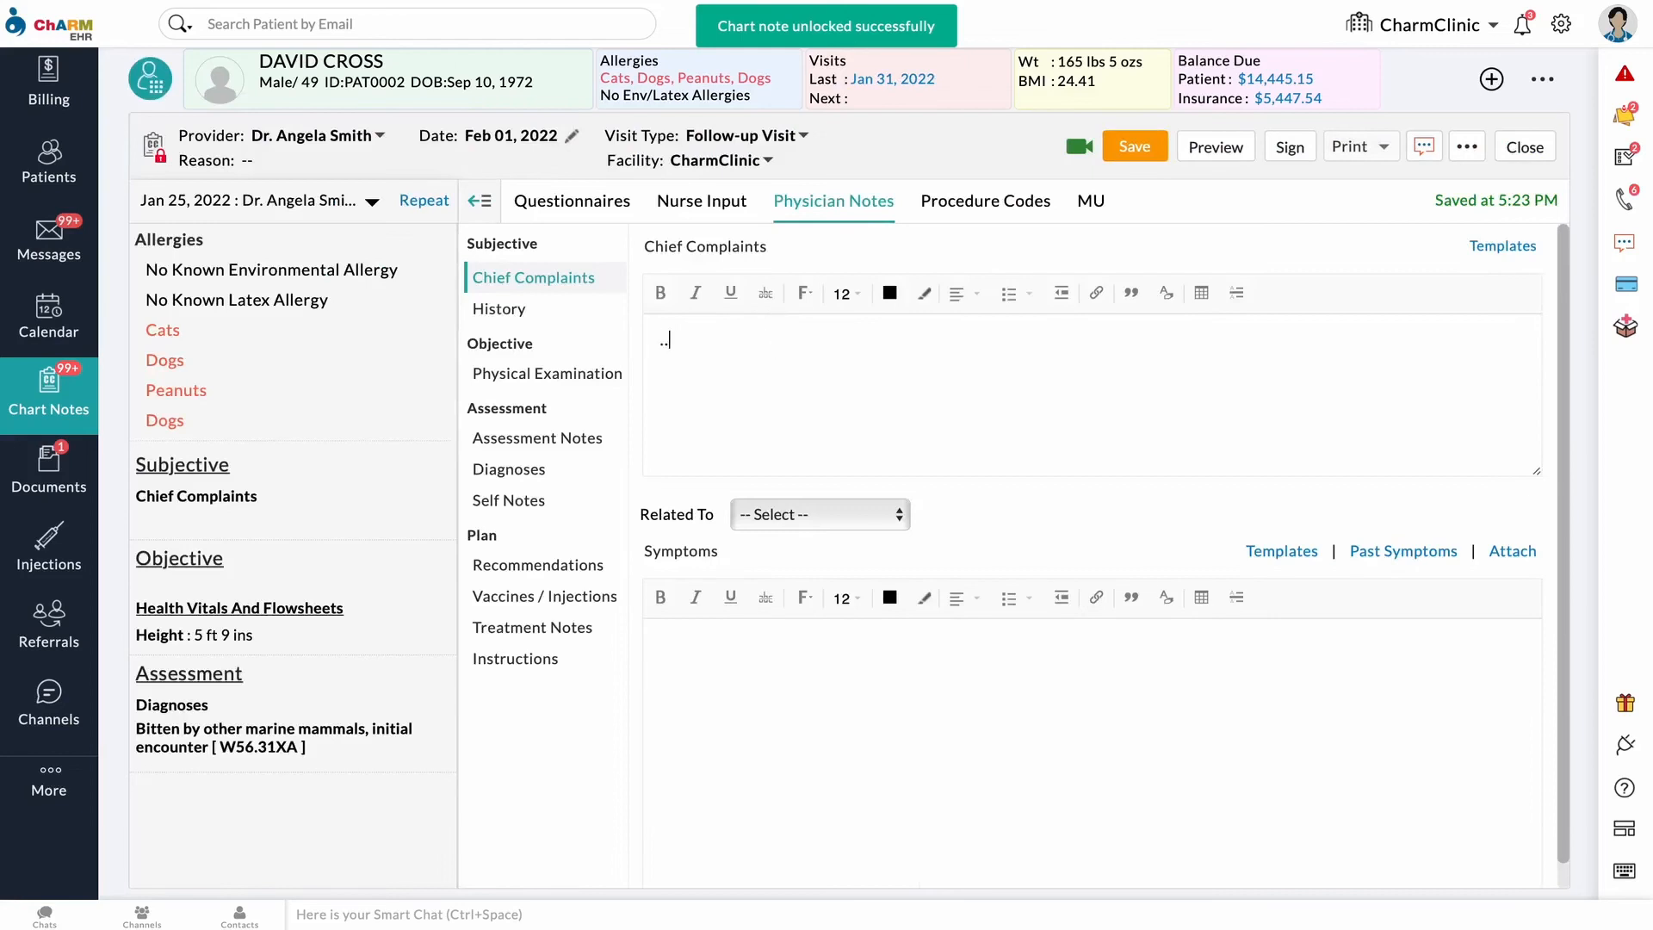
# Step: Type '.....' into the note's Chief Complaints section
pyautogui.write('.....')
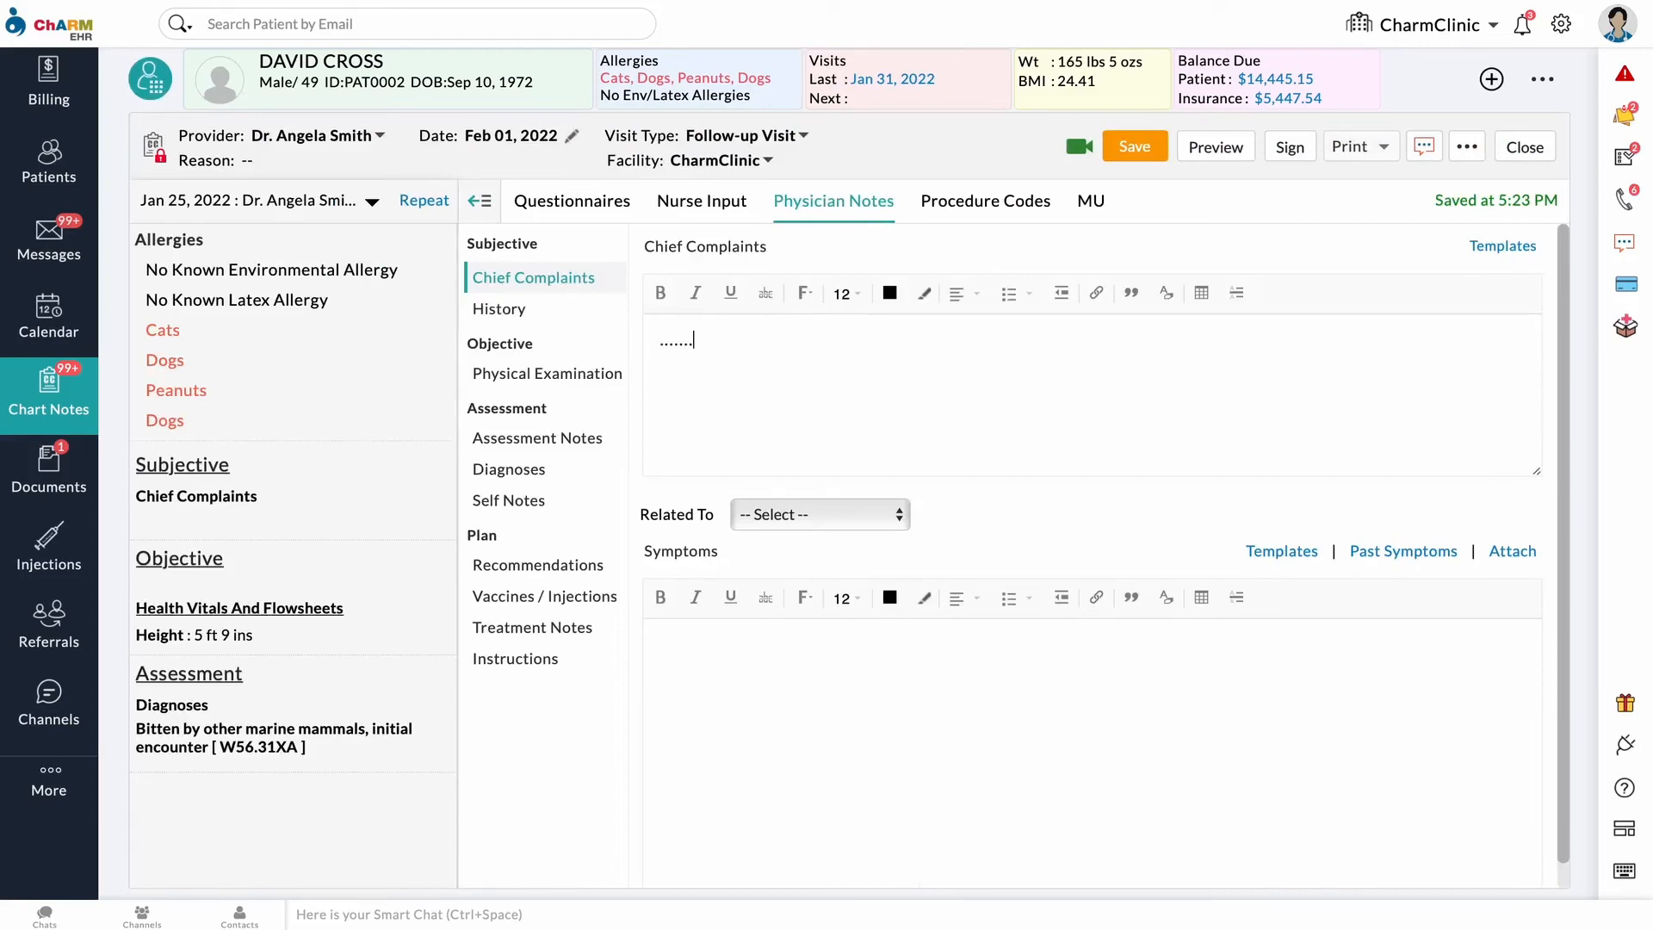